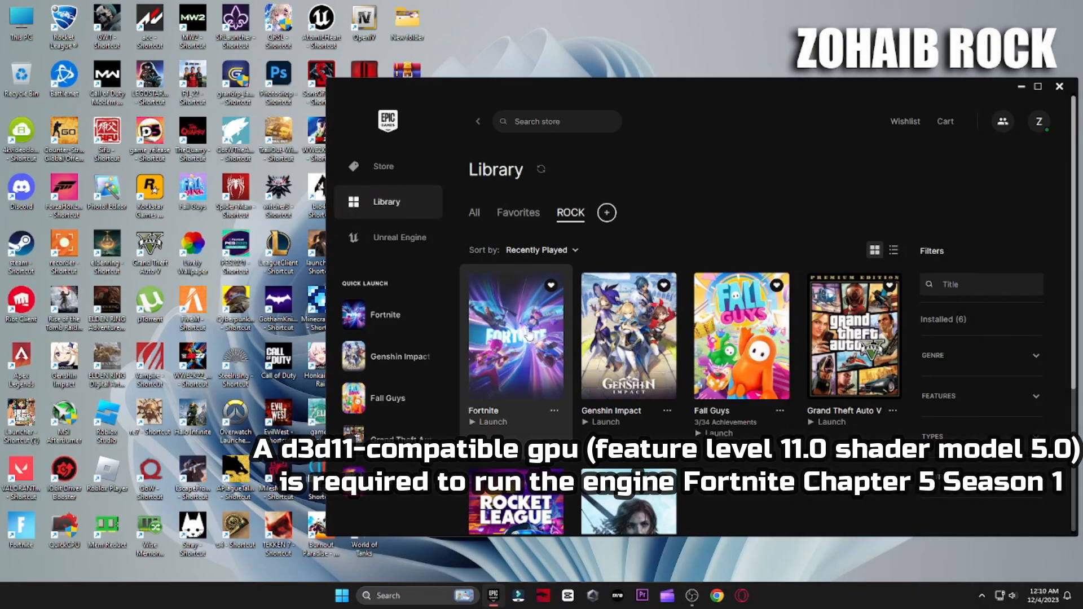
Launch Fortnite from the Library so the D3D11-compatible GPU error appears.
{"action": "left_click", "coordinate": [492, 422]}
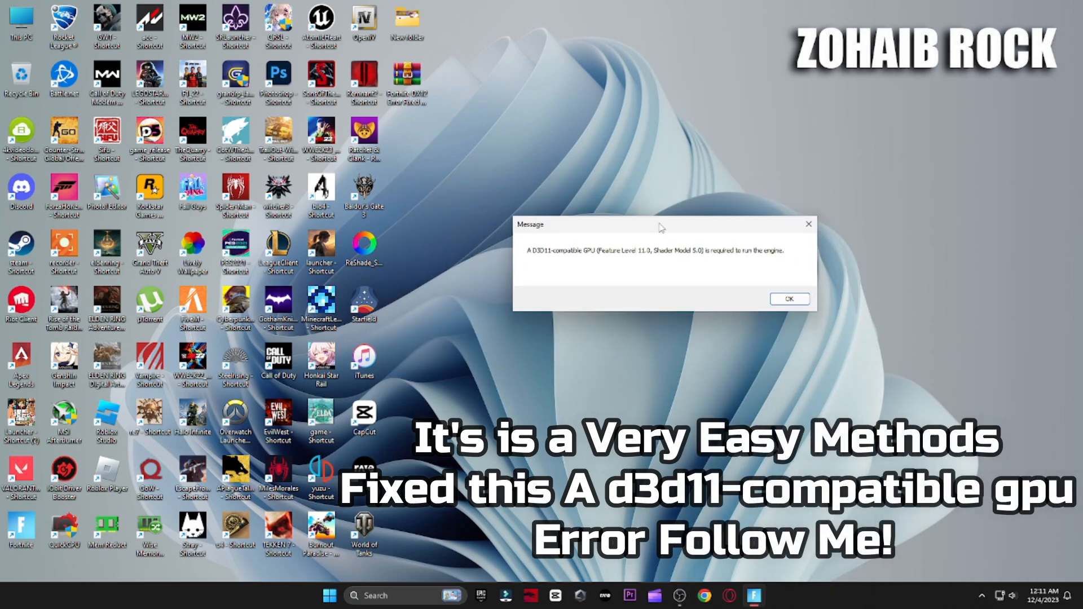
Search 'windows', start a Windows Update check, then reach the Start menu power options.
{"action": "left_click", "coordinate": [789, 299]}
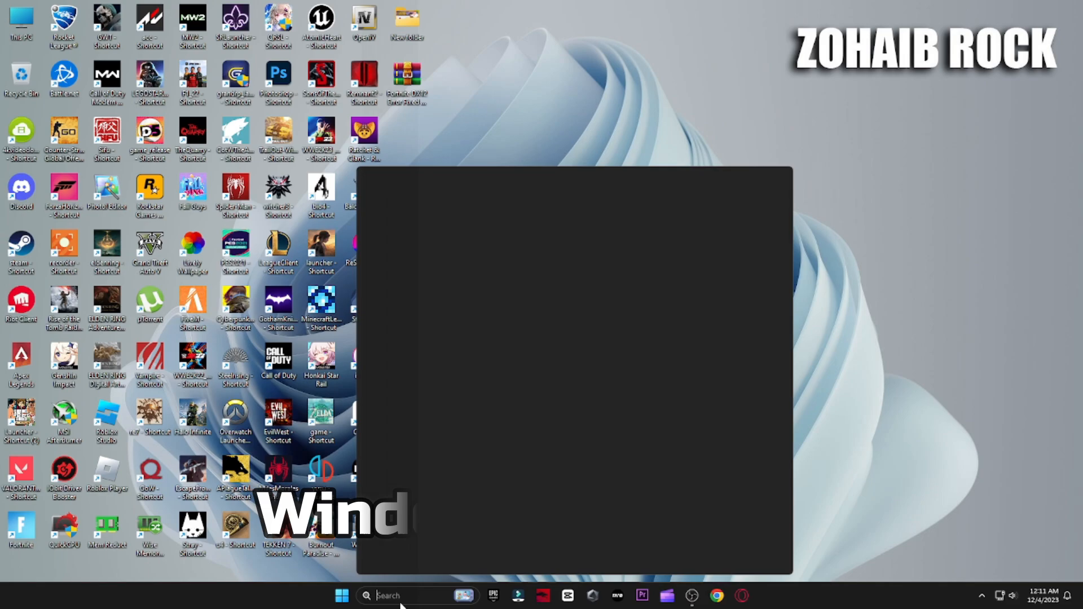
{"action": "type", "text": "windows"}
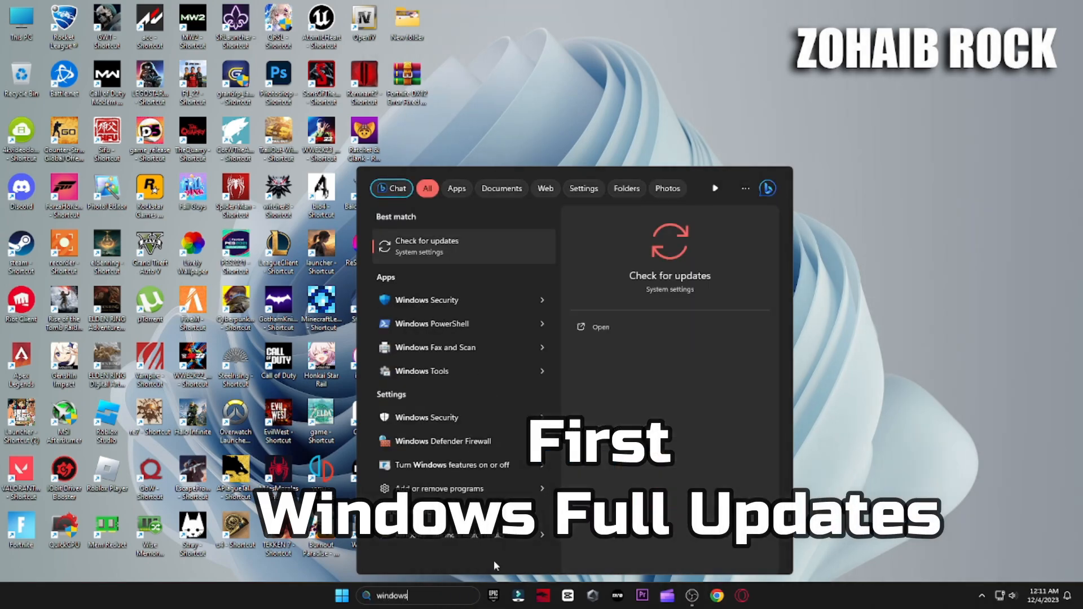
{"action": "left_click", "coordinate": [427, 245]}
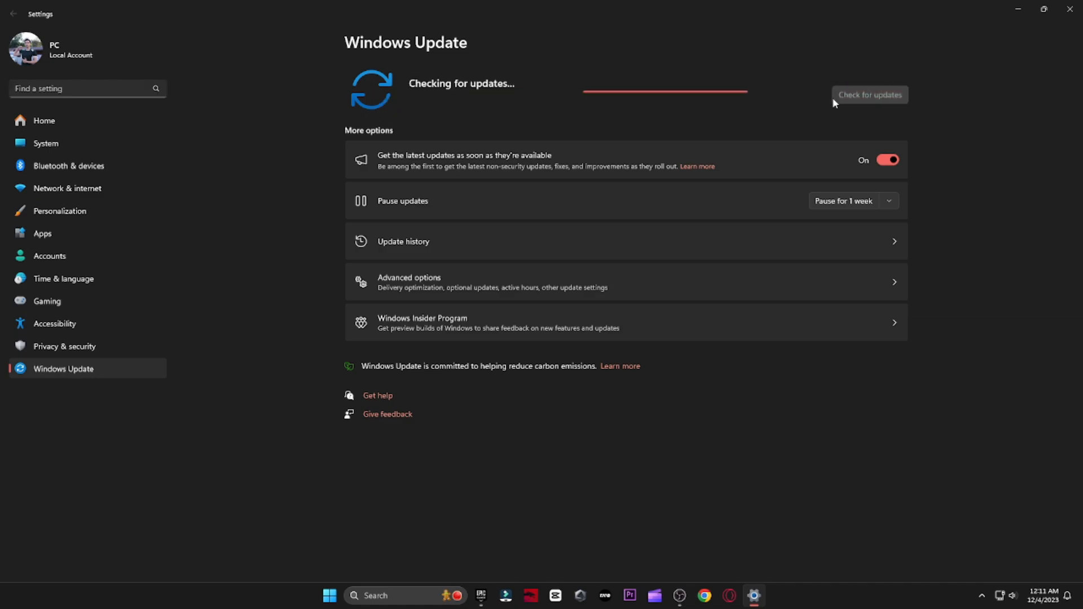
{"action": "left_click", "coordinate": [329, 596]}
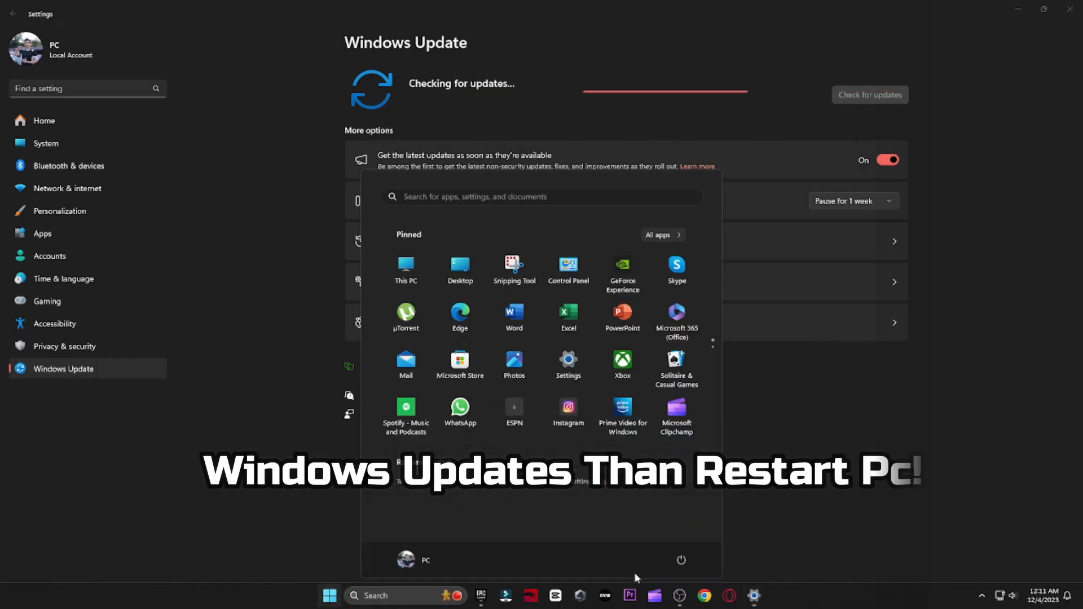
{"action": "left_click", "coordinate": [680, 560]}
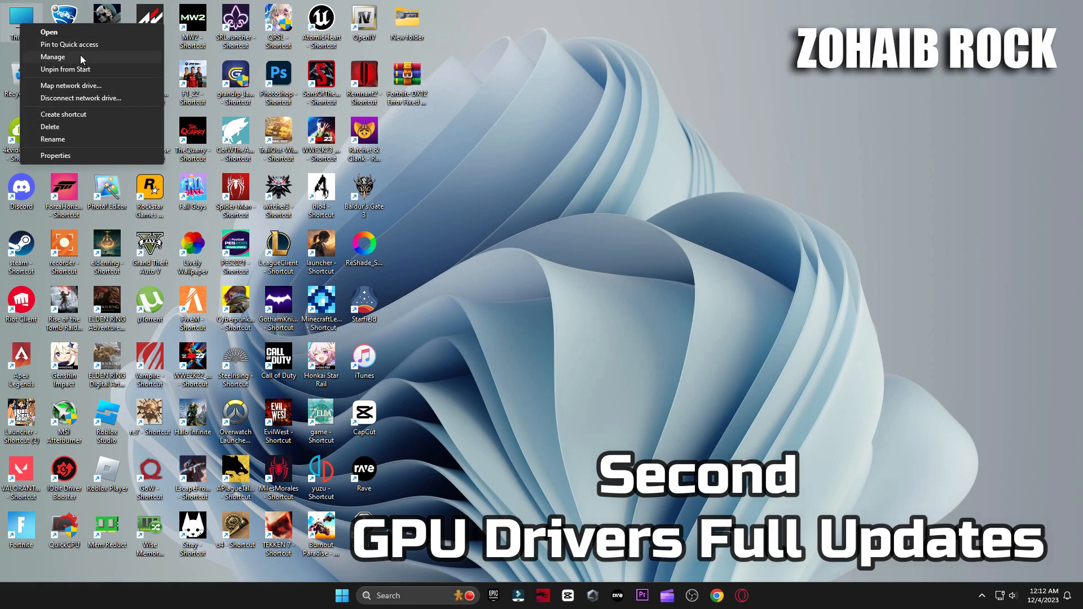
In Device Manager, update the RTX 3070 driver and confirm the best driver is installed.
{"action": "left_click", "coordinate": [53, 57]}
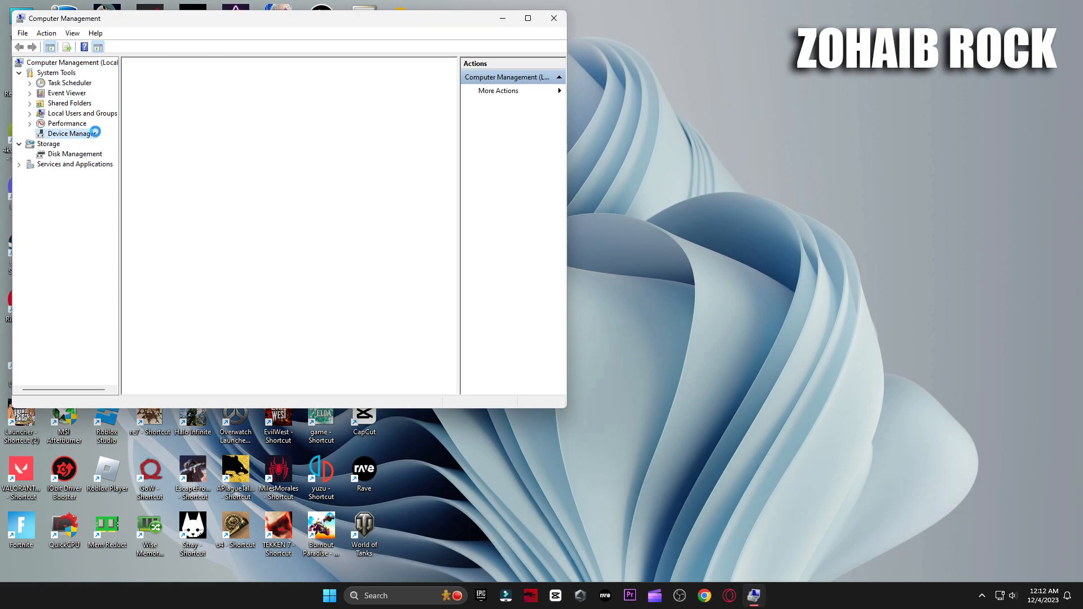
{"action": "left_click", "coordinate": [71, 134]}
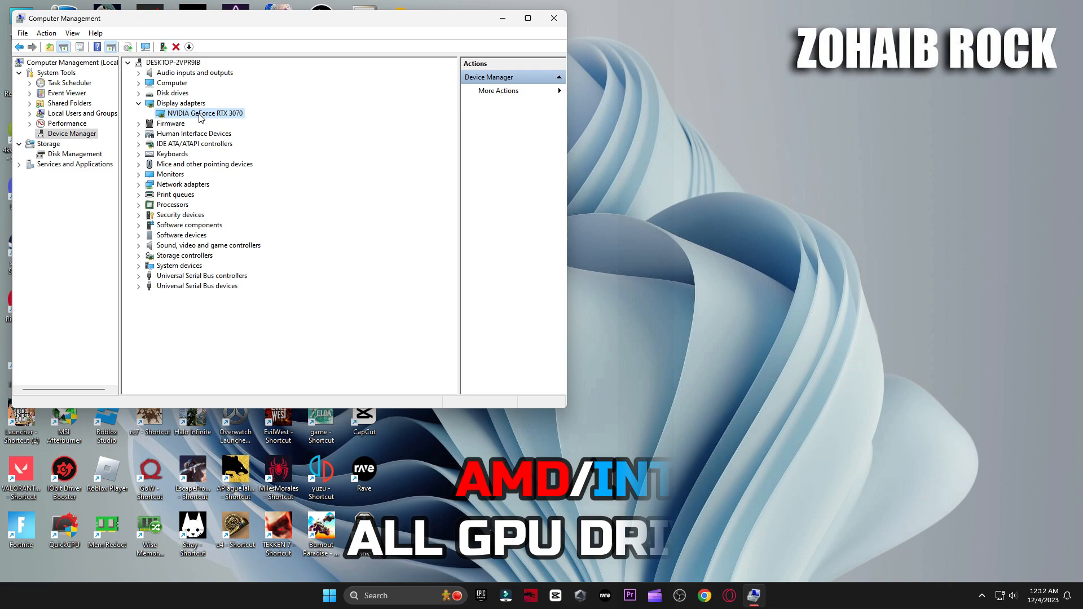
{"action": "left_click", "coordinate": [204, 113]}
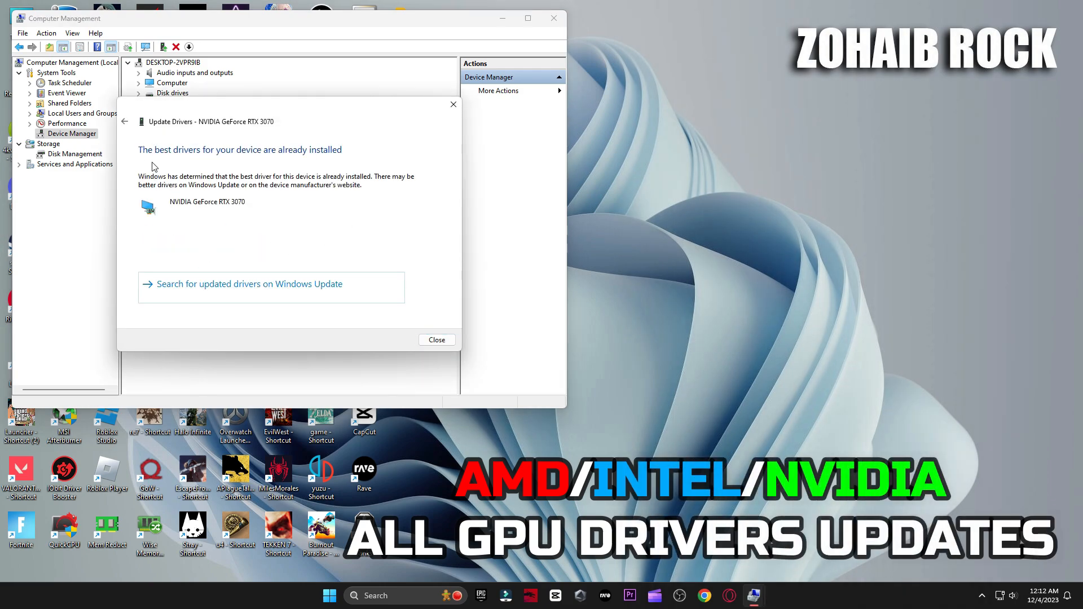
{"action": "mouse_move", "coordinate": [476, 99]}
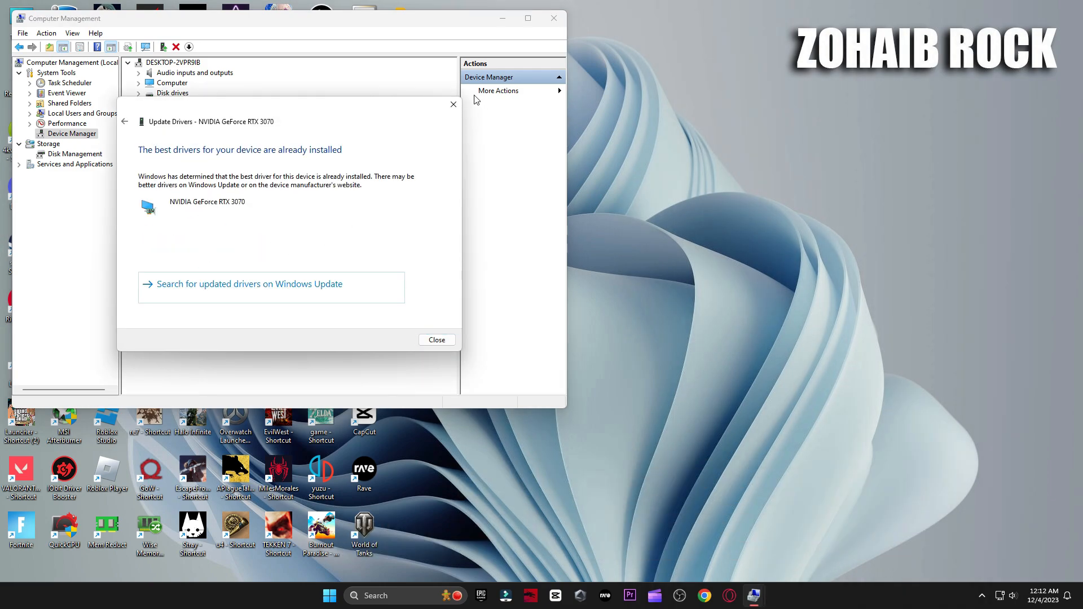
{"action": "left_click", "coordinate": [436, 340]}
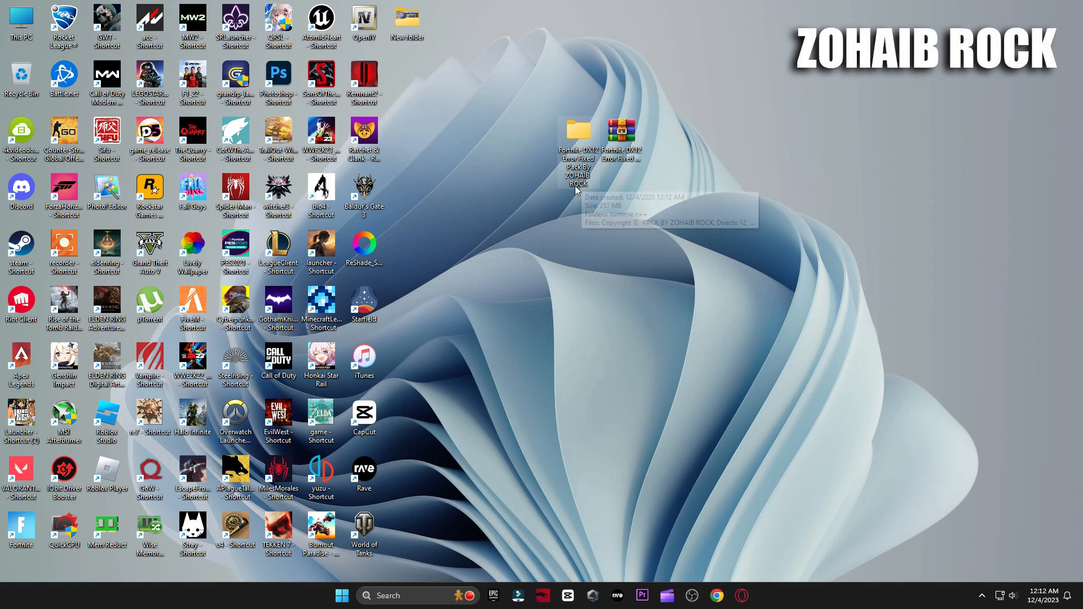
From the fix pack folder, open DirectX_11_Setup in WinRAR and start DXSETUP.
{"action": "double_click", "coordinate": [578, 131]}
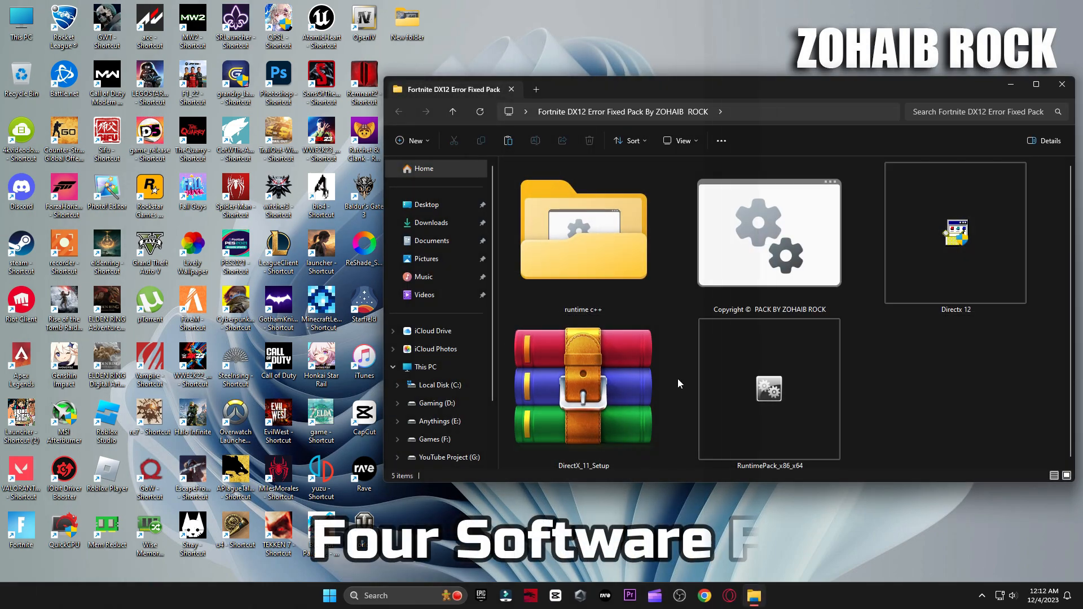
{"action": "double_click", "coordinate": [583, 386]}
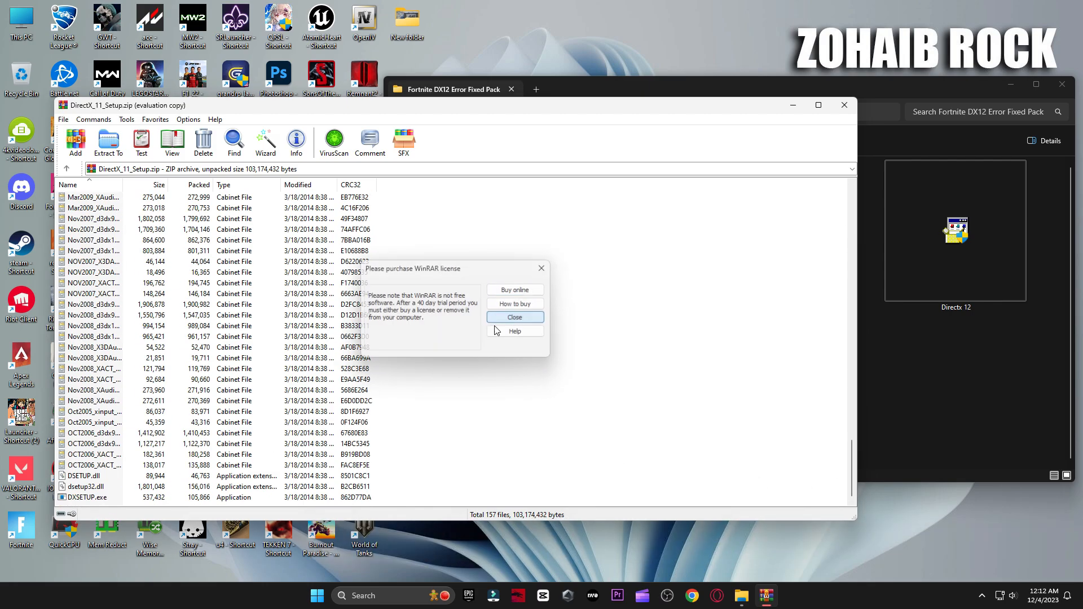
{"action": "left_click", "coordinate": [514, 317]}
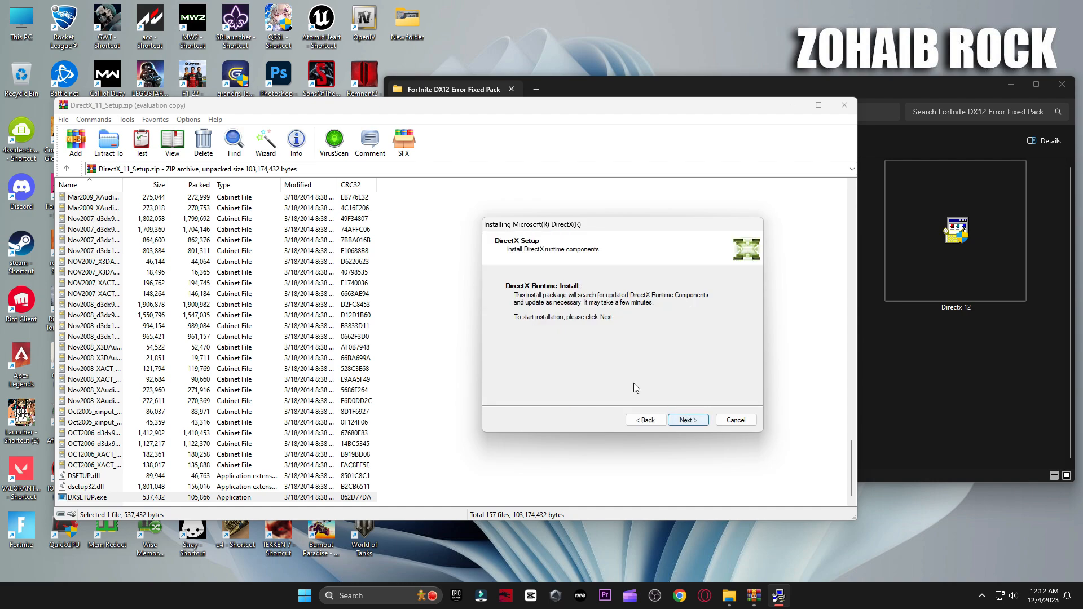
{"action": "left_click", "coordinate": [688, 420]}
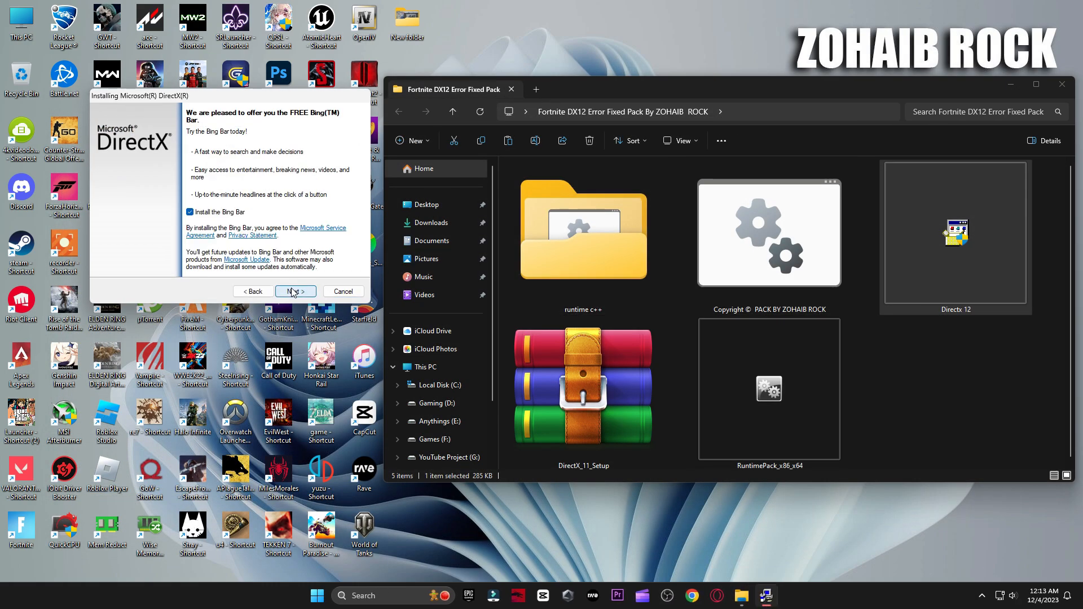
Finish DirectX setup, run RuntimePack_x86_x64 and the C++ install_all script, then restart.
{"action": "left_click", "coordinate": [295, 292]}
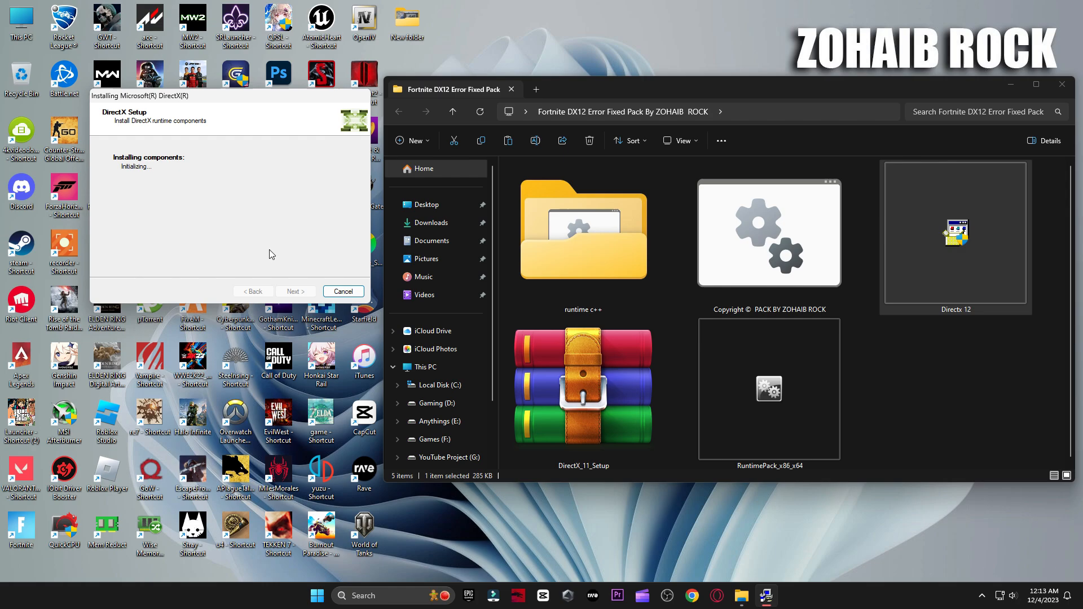
{"action": "mouse_move", "coordinate": [251, 229]}
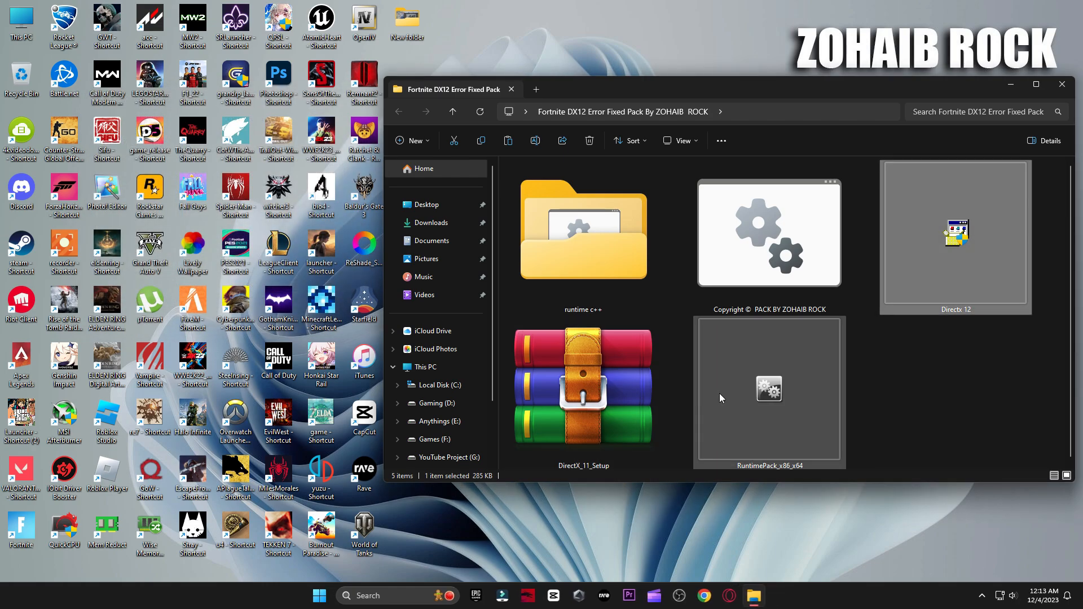
{"action": "double_click", "coordinate": [584, 387]}
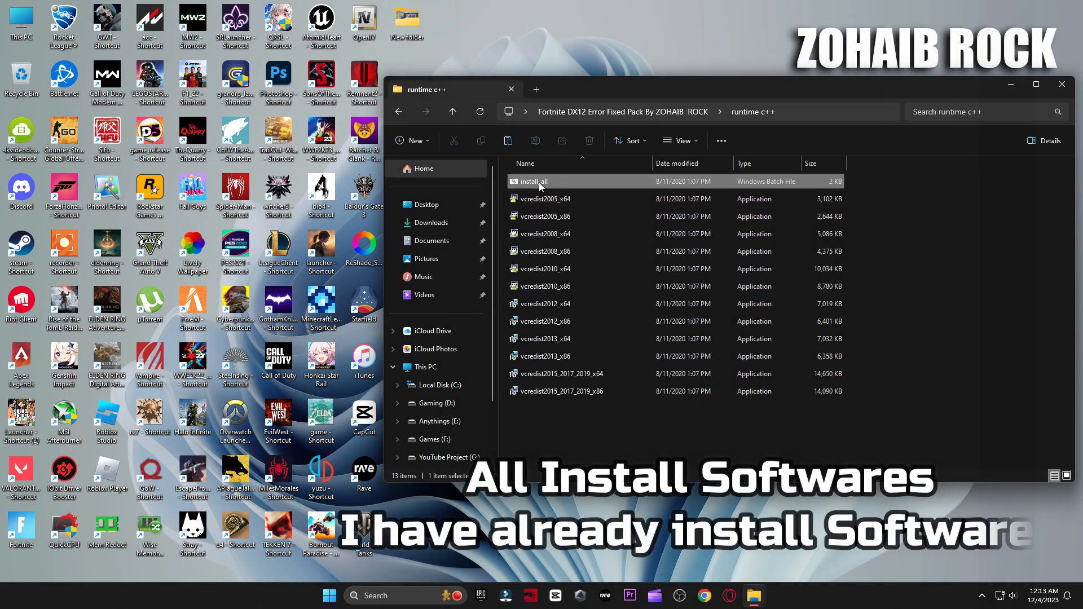
{"action": "double_click", "coordinate": [534, 181]}
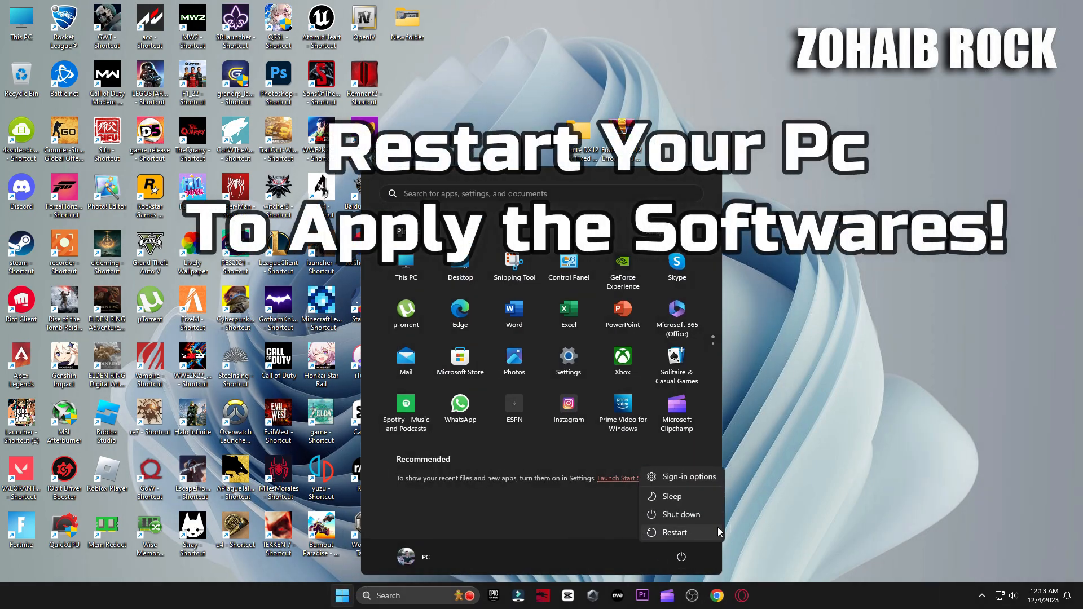
{"action": "mouse_move", "coordinate": [653, 537]}
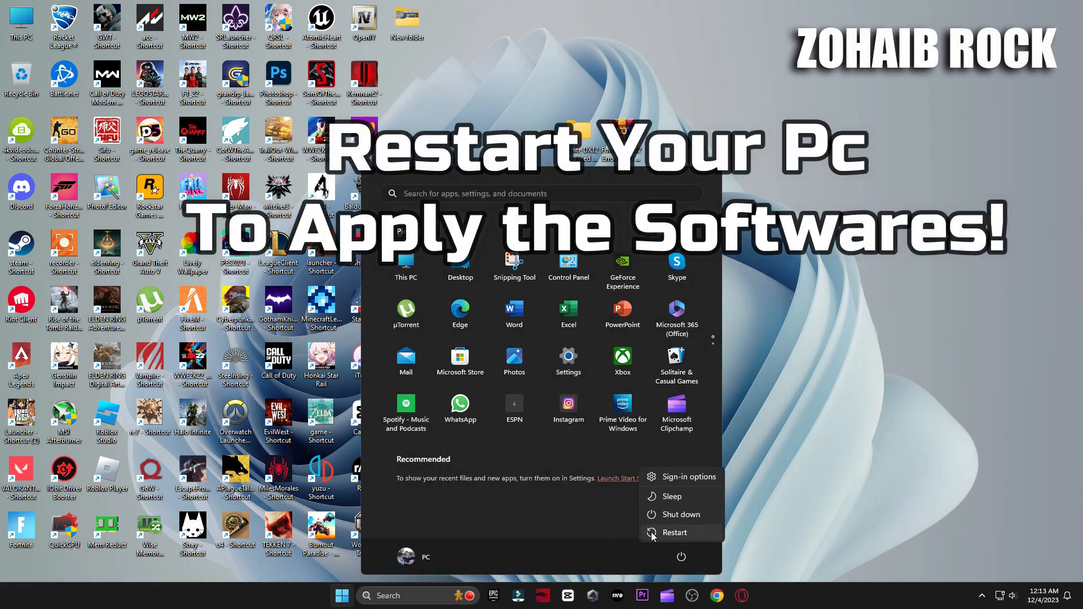
{"action": "left_click", "coordinate": [675, 533]}
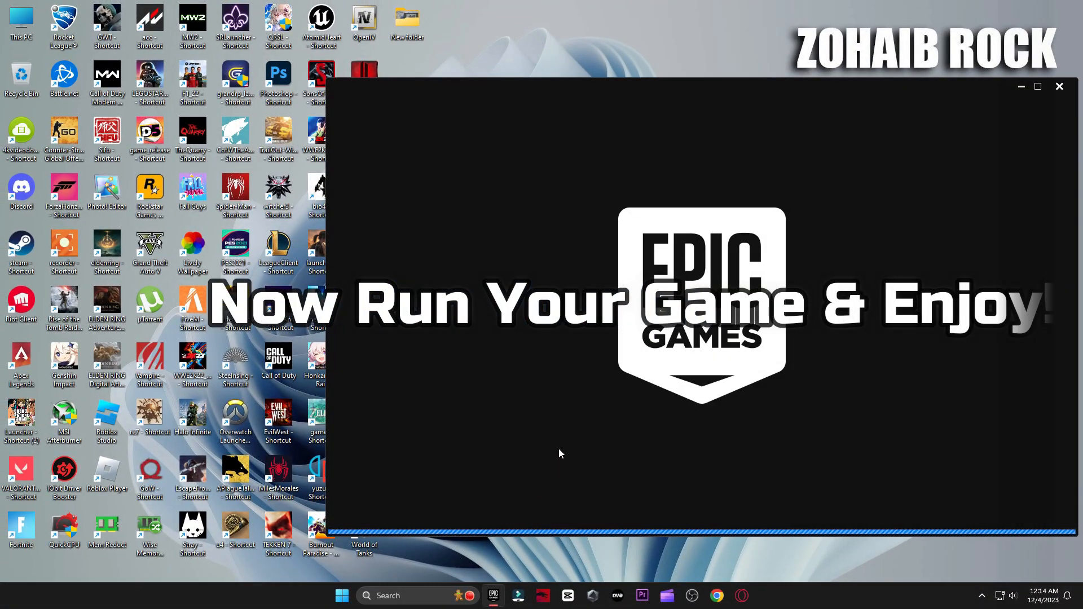
Launch Fortnite from the Epic Games Library so it begins initializing.
{"action": "left_click", "coordinate": [386, 202]}
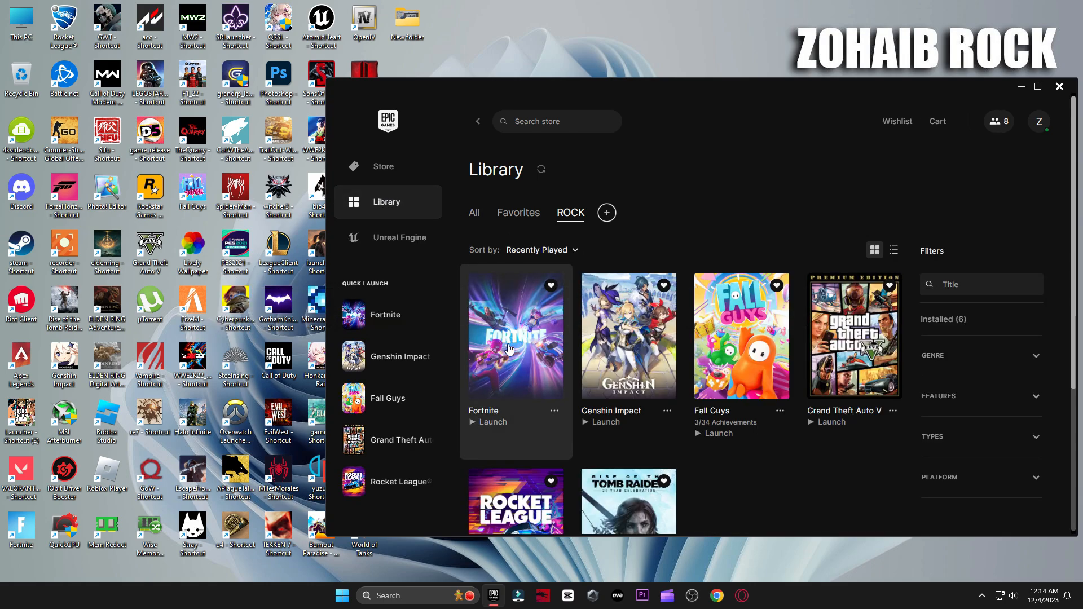
{"action": "left_click", "coordinate": [487, 422]}
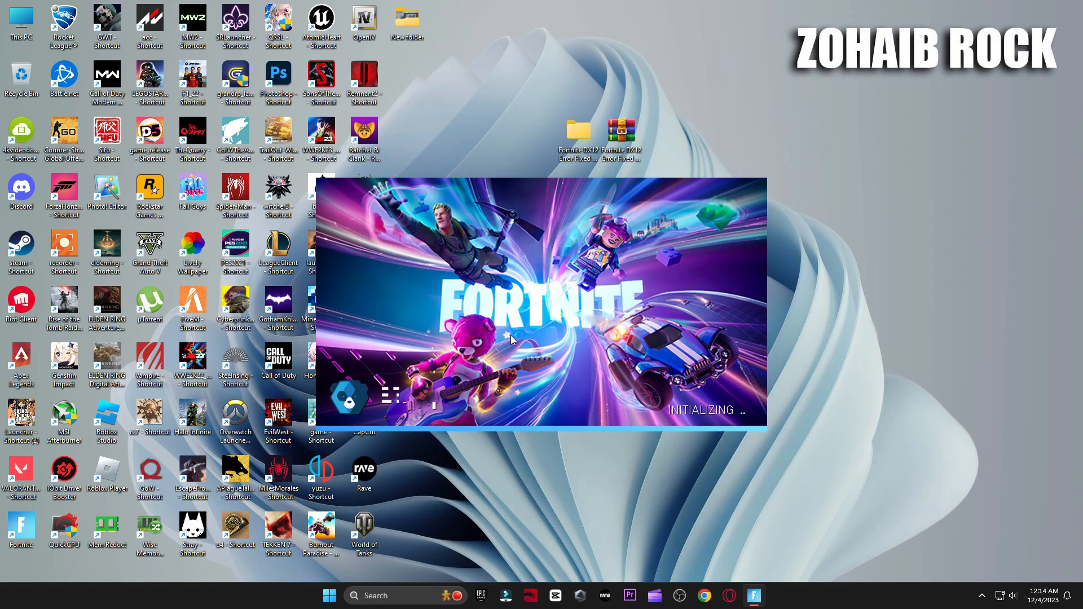